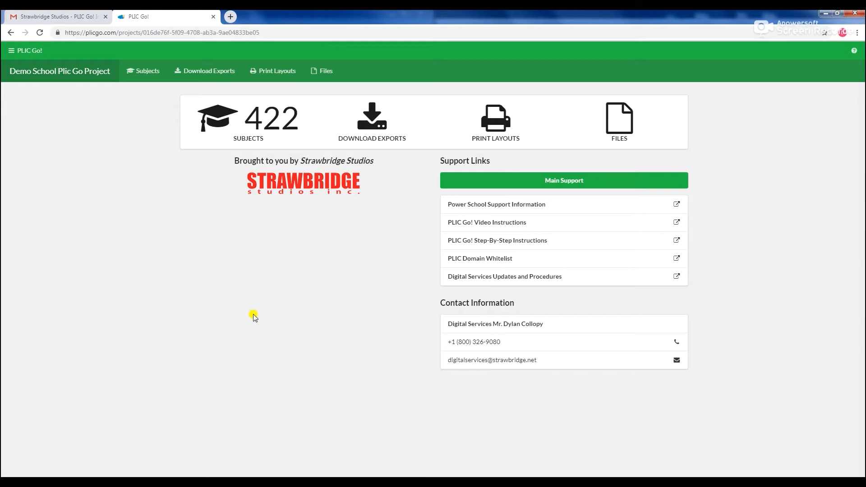
mouse_move(374, 135)
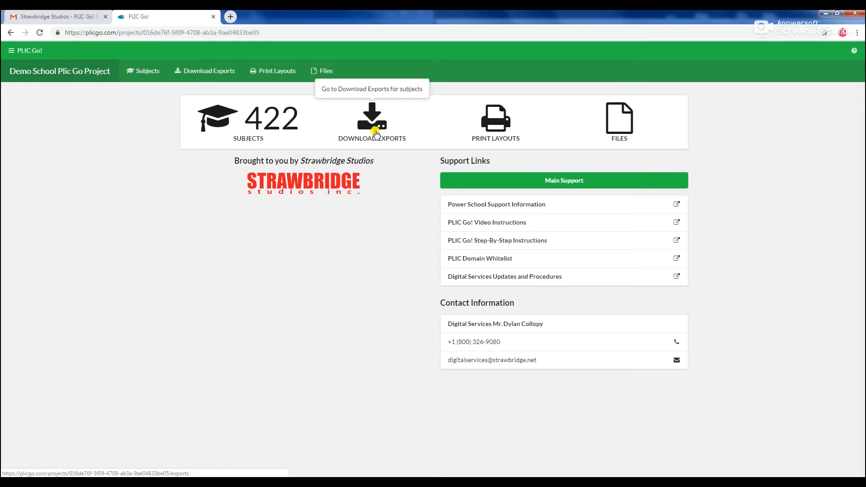
mouse_move(399, 131)
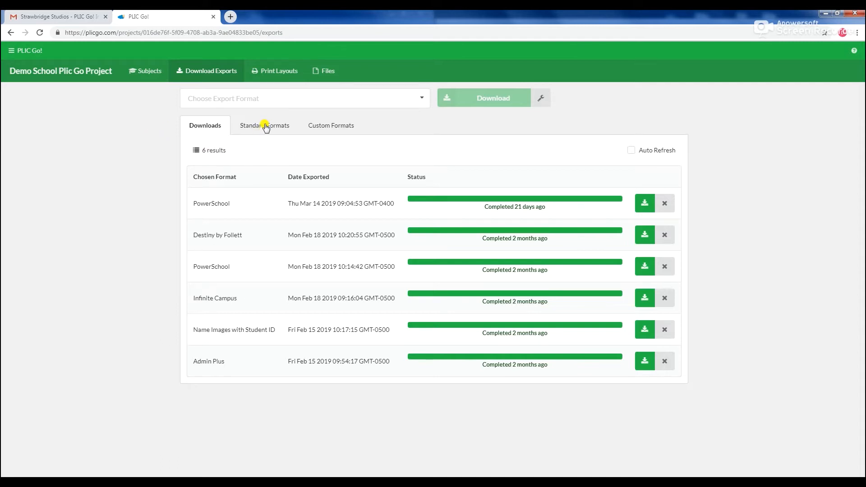
Show the Standard Formats list and scroll to find Destiny by Follett among the 24 formats
left_click(264, 126)
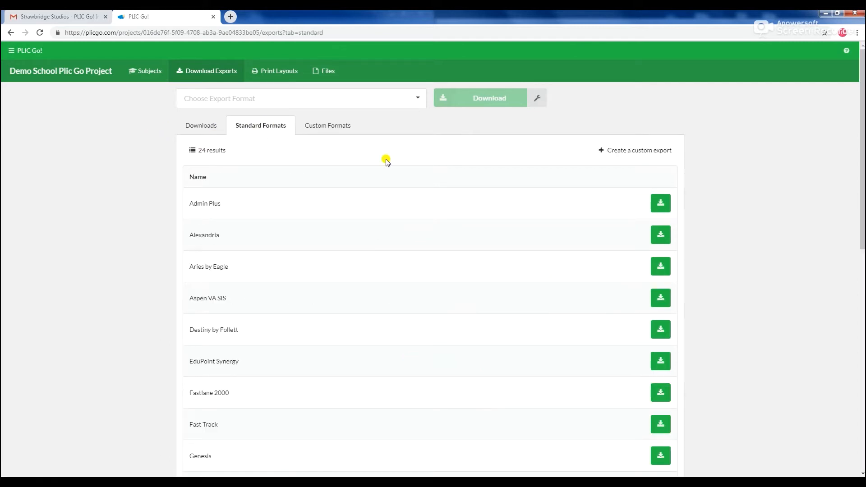
scroll("down", 3)
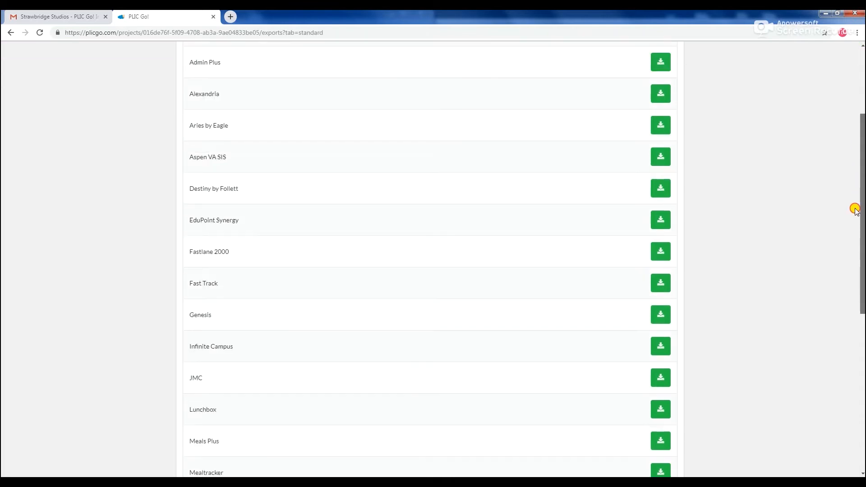
scroll("down", 3)
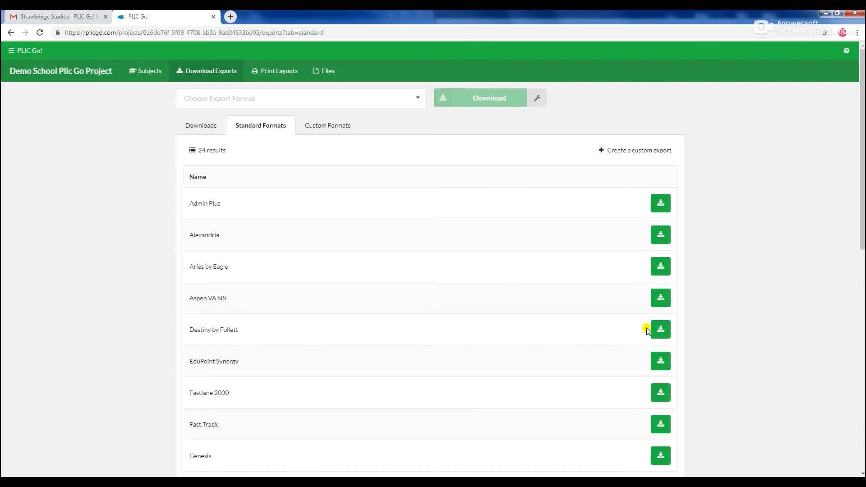
Start a Destiny by Follett export using Primary Photo with Crop images checked, and continue to subjects
left_click(660, 330)
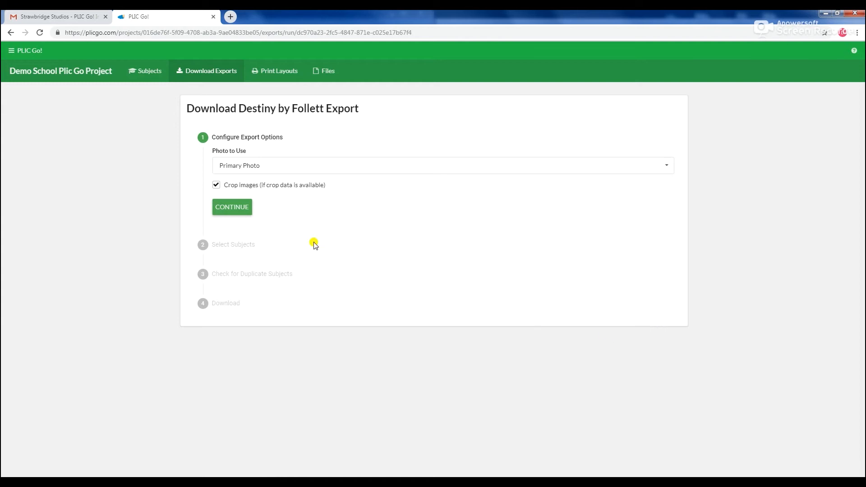
mouse_move(262, 206)
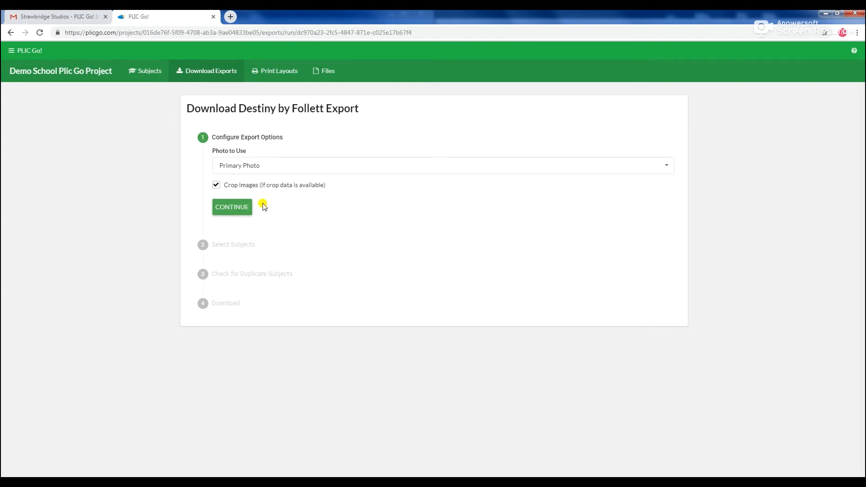
left_click(442, 165)
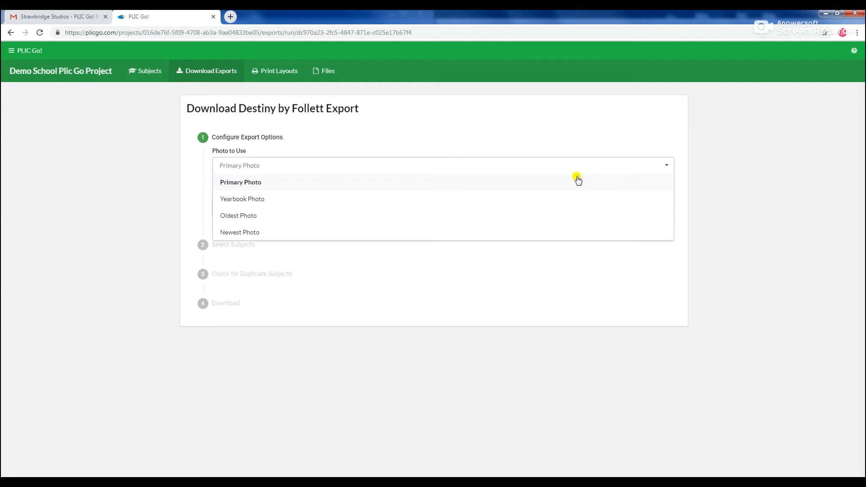
mouse_move(541, 198)
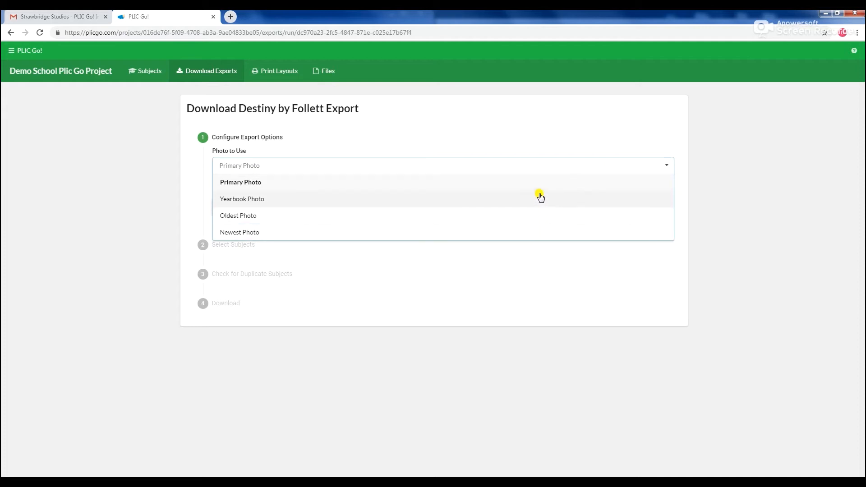
mouse_move(520, 260)
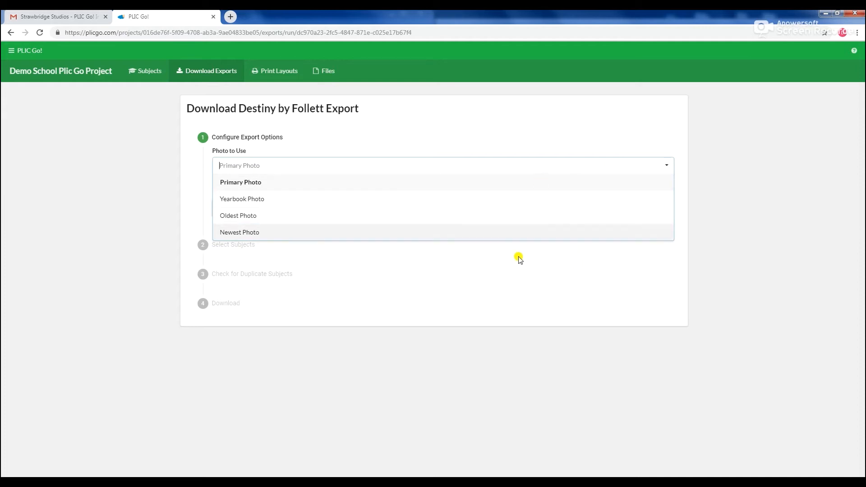
left_click(240, 181)
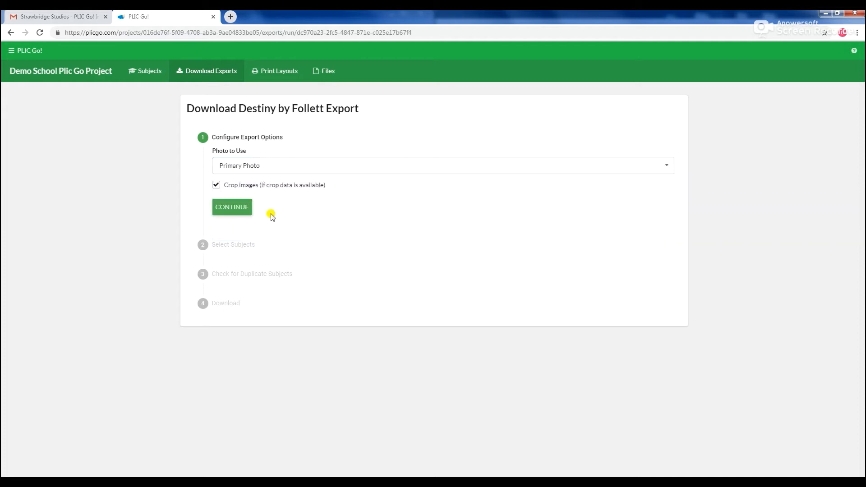
left_click(232, 207)
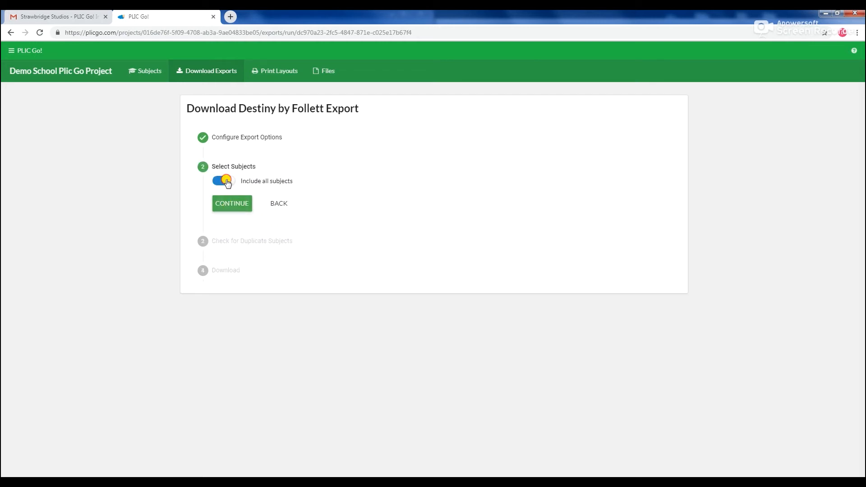
Select only the DYLAN Collopy subjects via a 'dylan' search and continue to the duplicate check
left_click(220, 180)
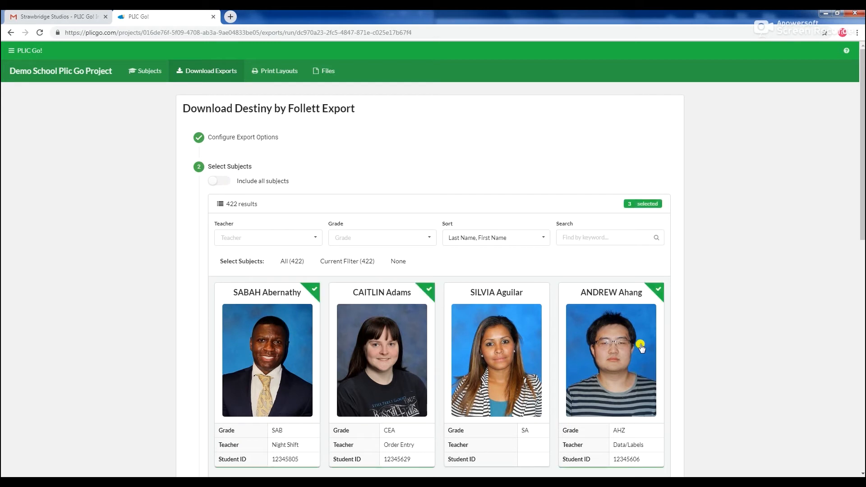
mouse_move(508, 240)
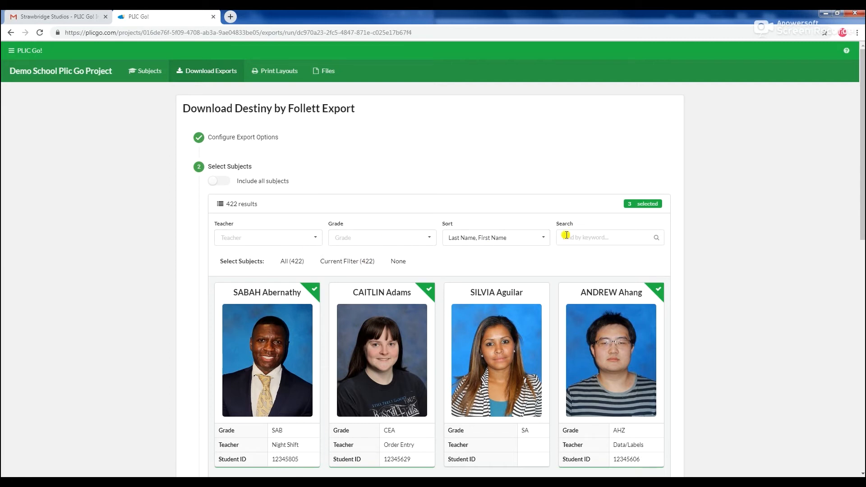
left_click(397, 261)
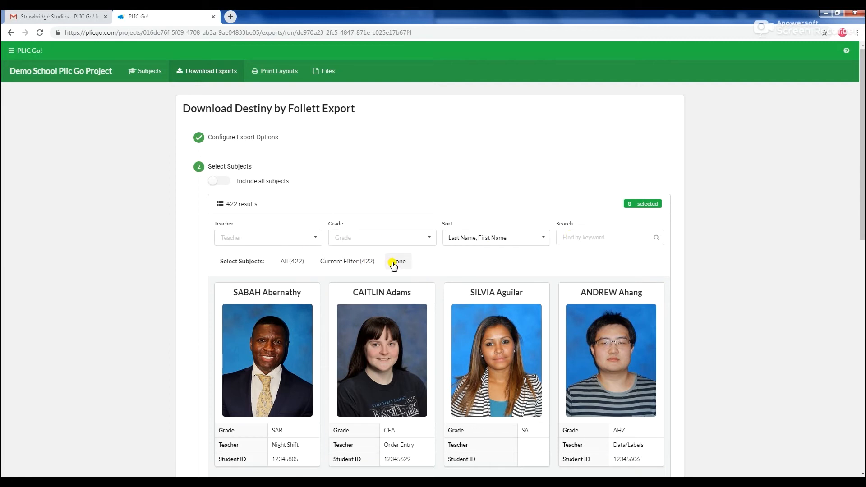
left_click(292, 261)
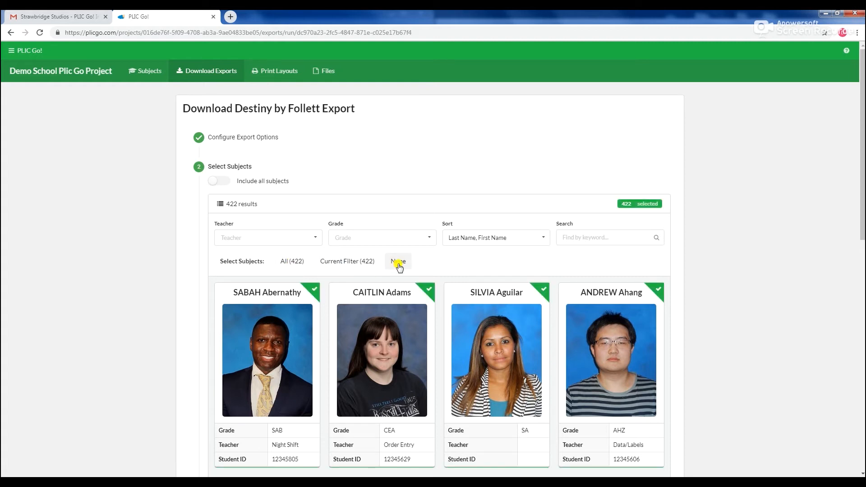
left_click(397, 261)
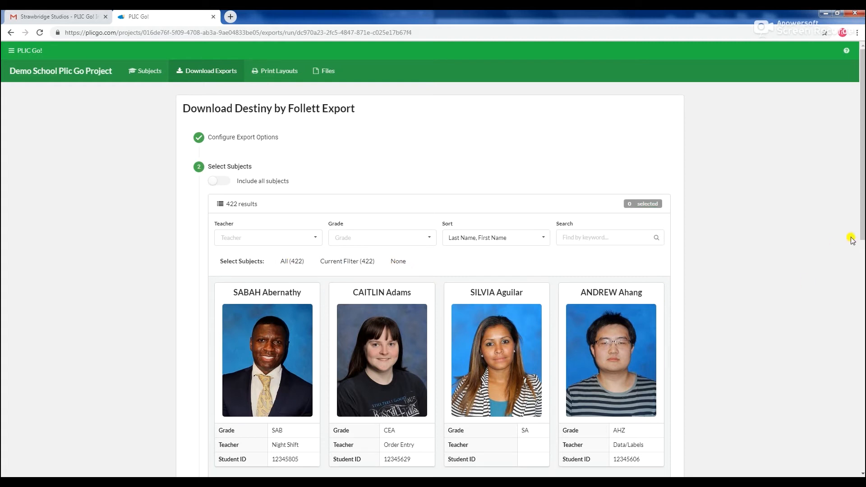
type("dylan")
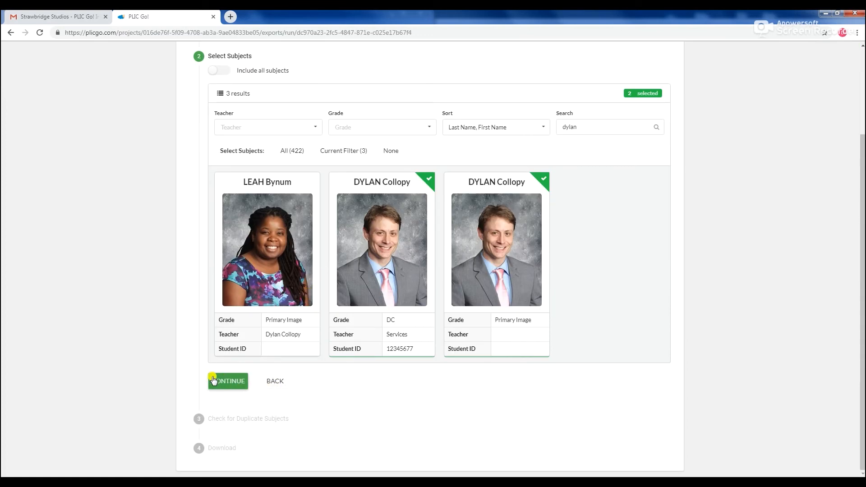
left_click(227, 381)
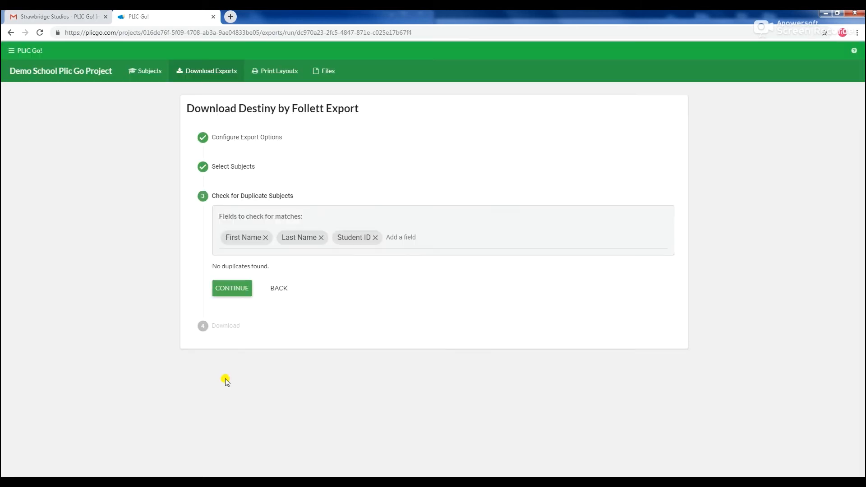
mouse_move(265, 224)
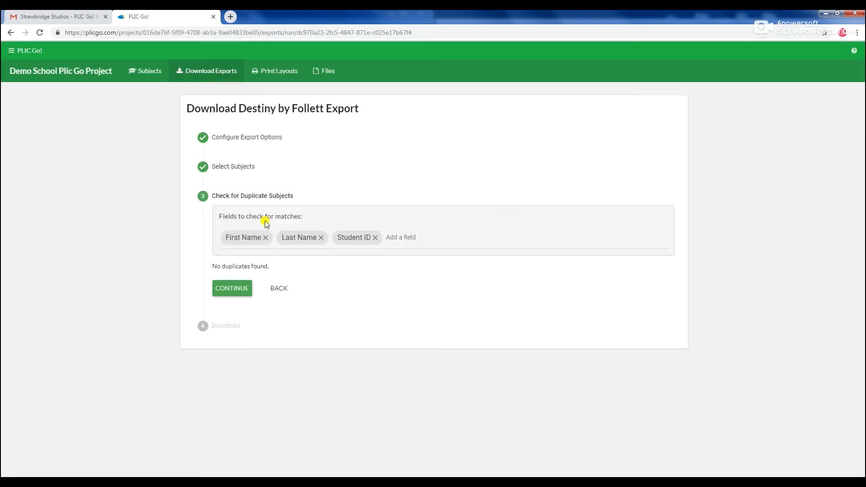
mouse_move(376, 237)
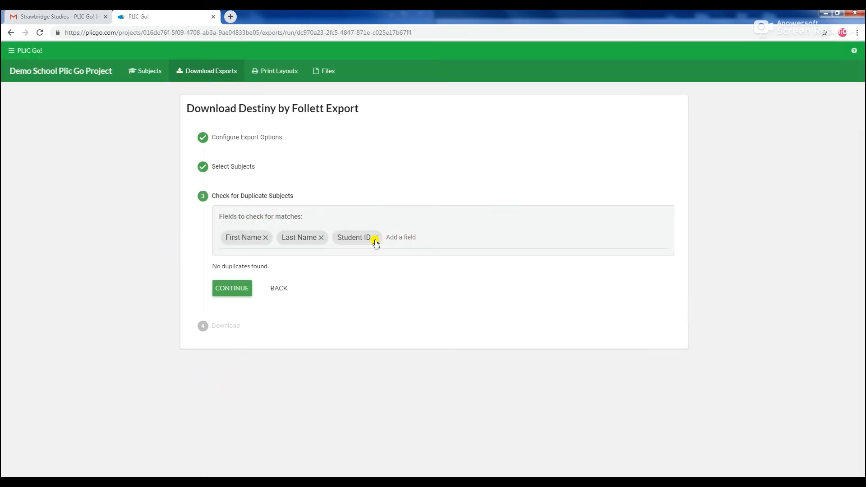
left_click(375, 237)
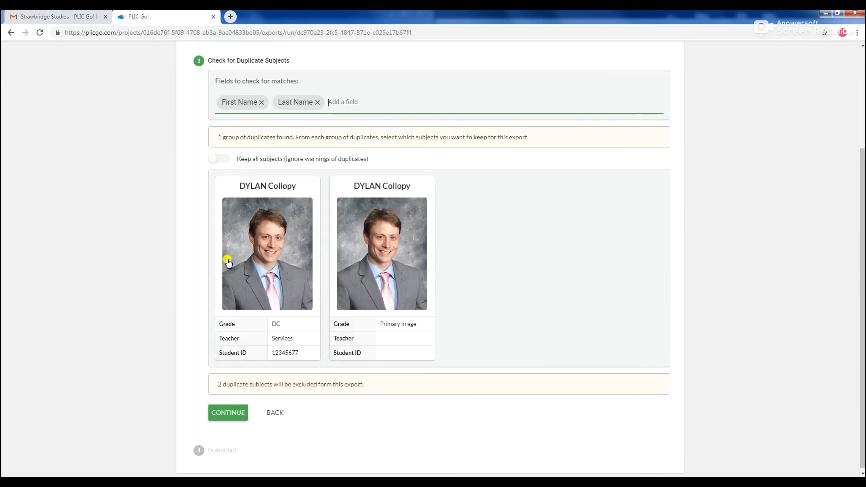
left_click(267, 253)
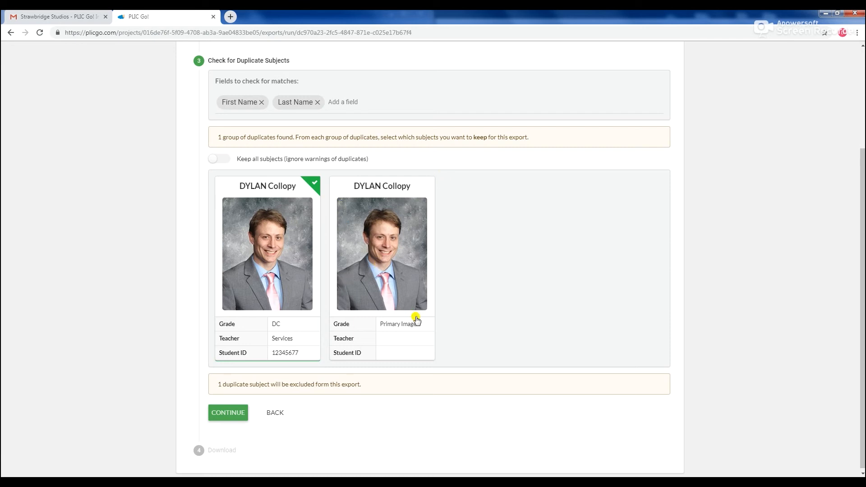
mouse_move(199, 426)
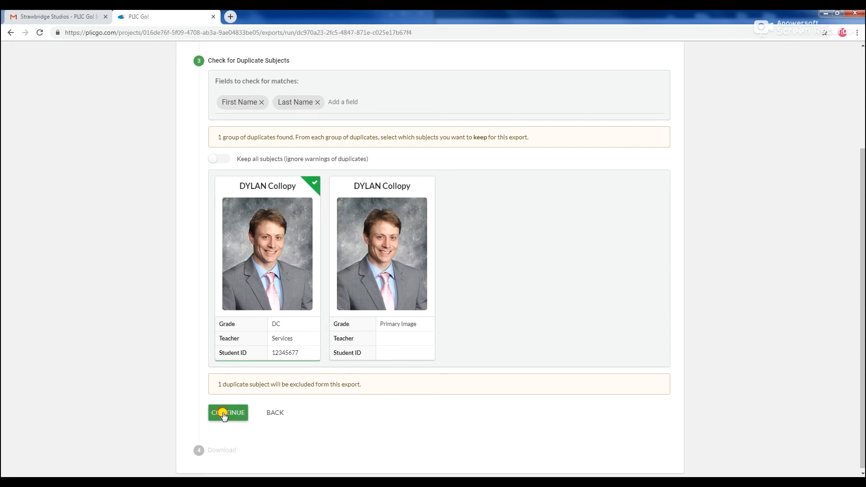
left_click(227, 412)
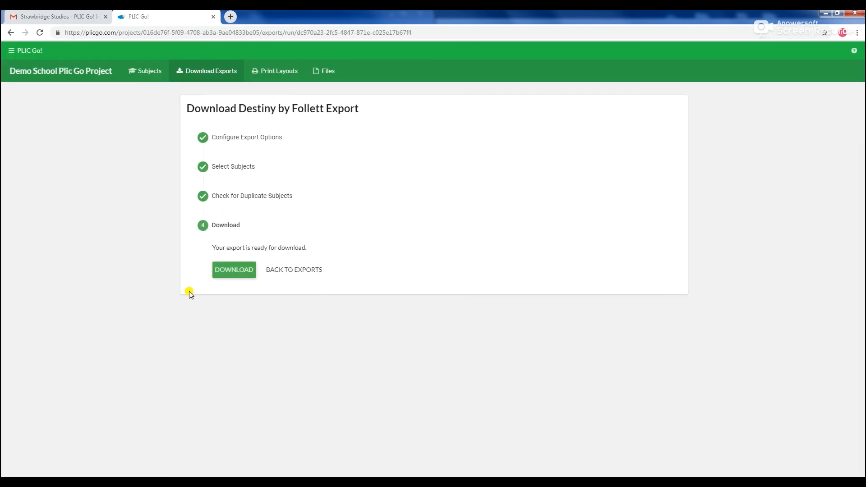
mouse_move(298, 271)
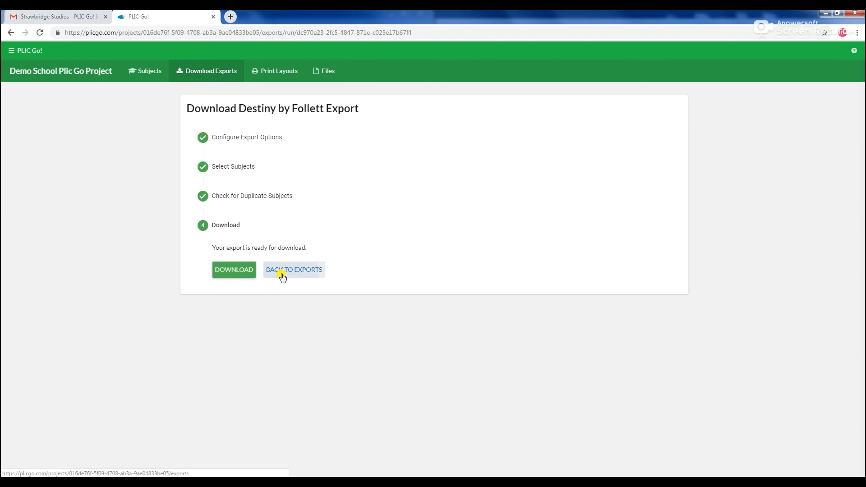
Download the newest Destiny by Follett export zip and show it in the Downloads folder
left_click(294, 270)
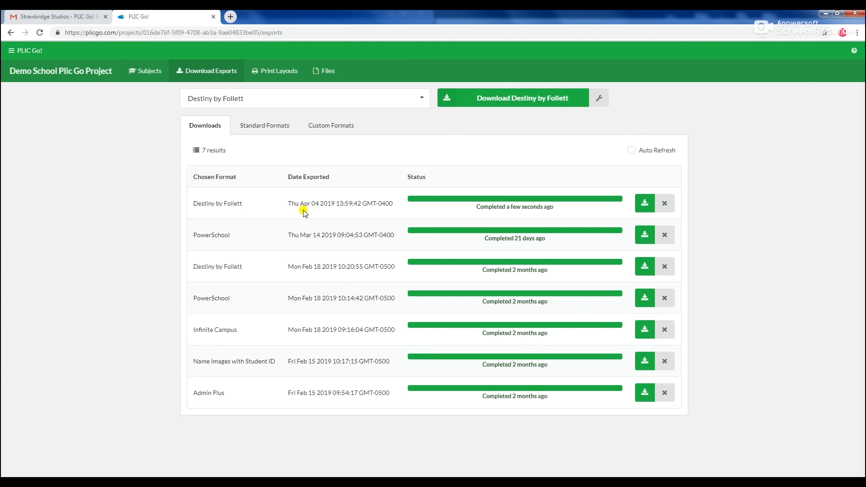
mouse_move(493, 208)
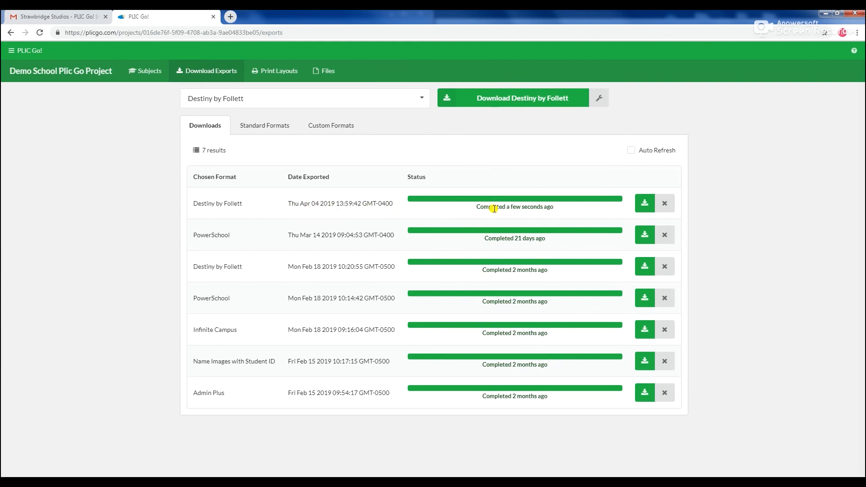
mouse_move(644, 203)
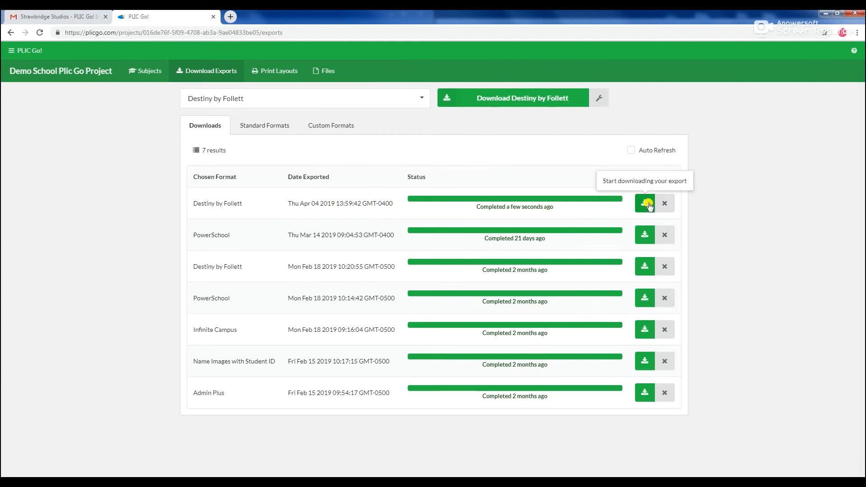
left_click(643, 203)
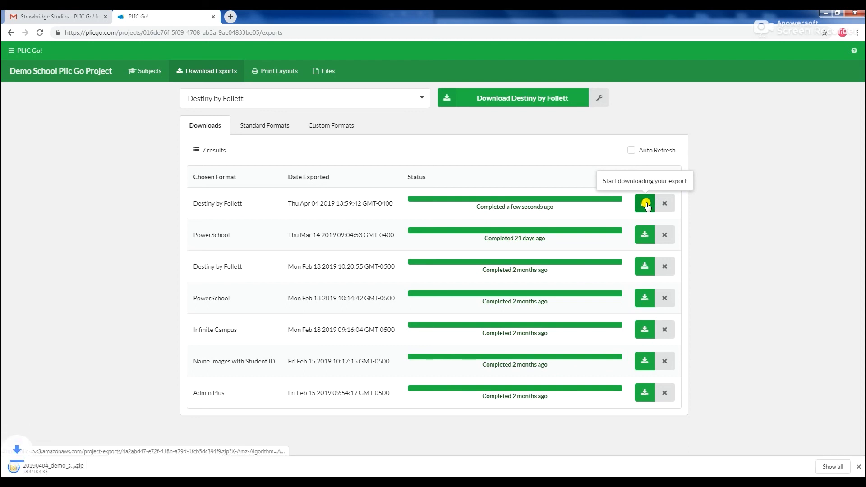
left_click(644, 203)
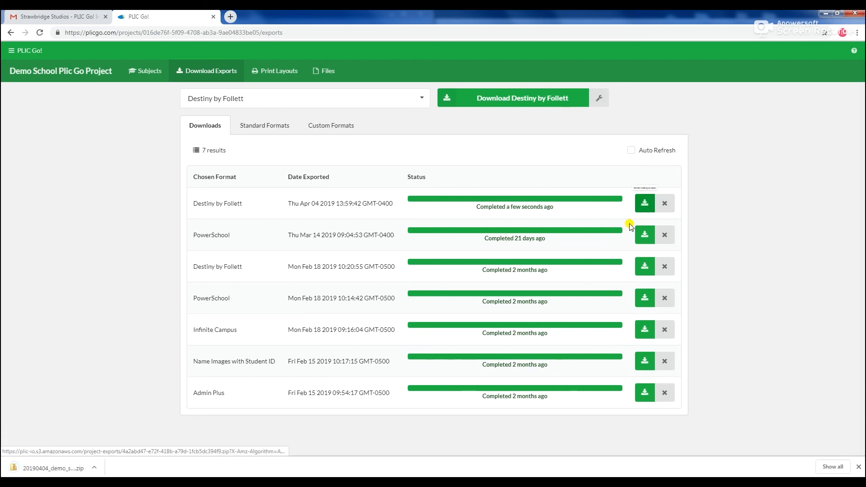
left_click(94, 468)
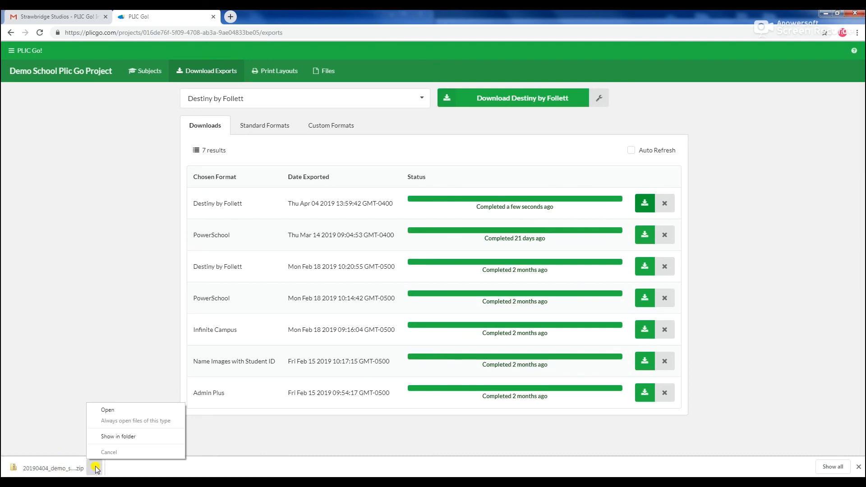
left_click(118, 437)
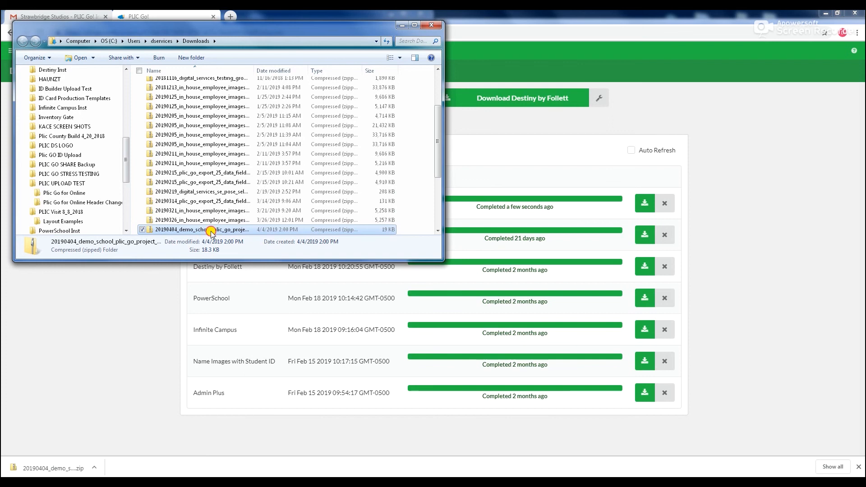
Open the 20190404 demo school export zip to reveal its Destiny folder
double_click(210, 229)
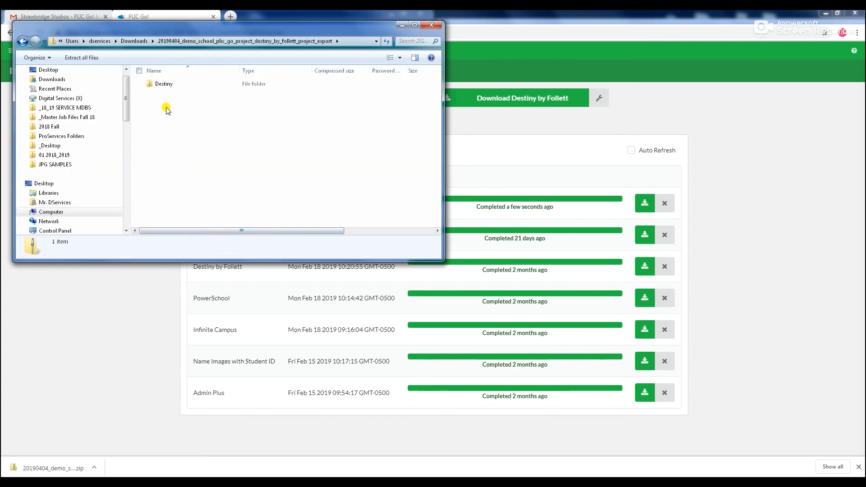